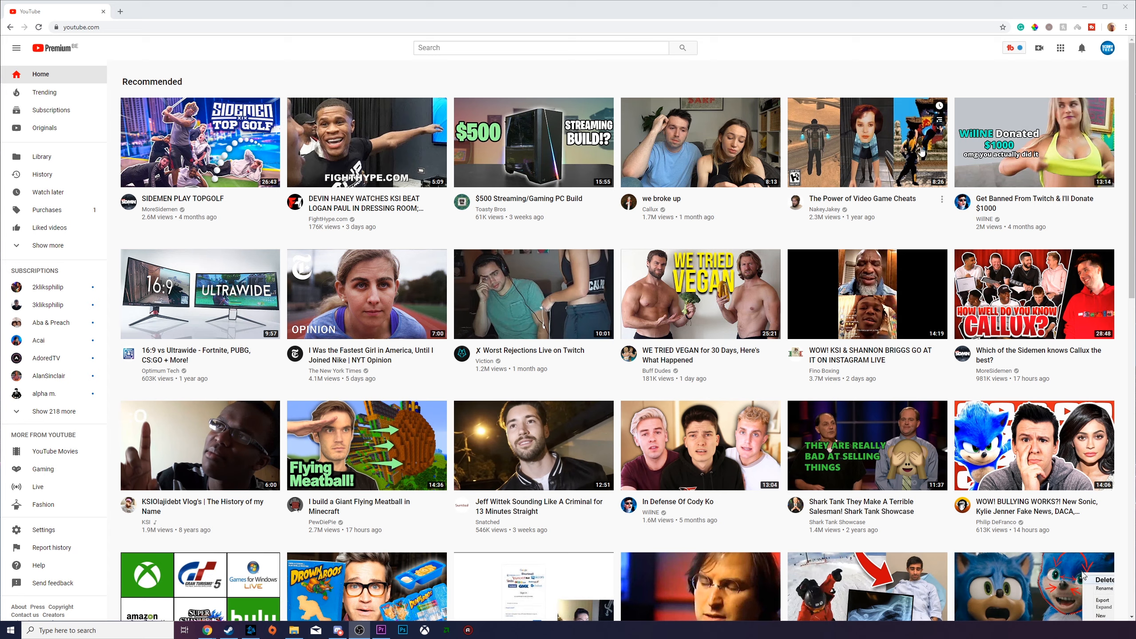
{"action": "mouse_move", "coordinate": [812, 51]}
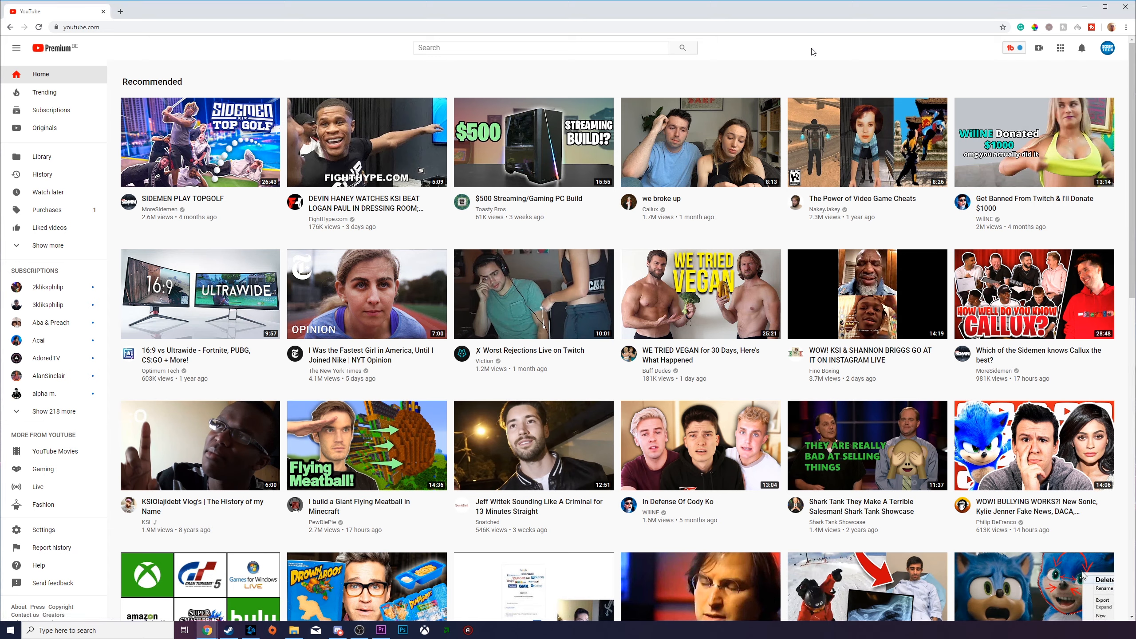
{"action": "mouse_move", "coordinate": [1107, 52]}
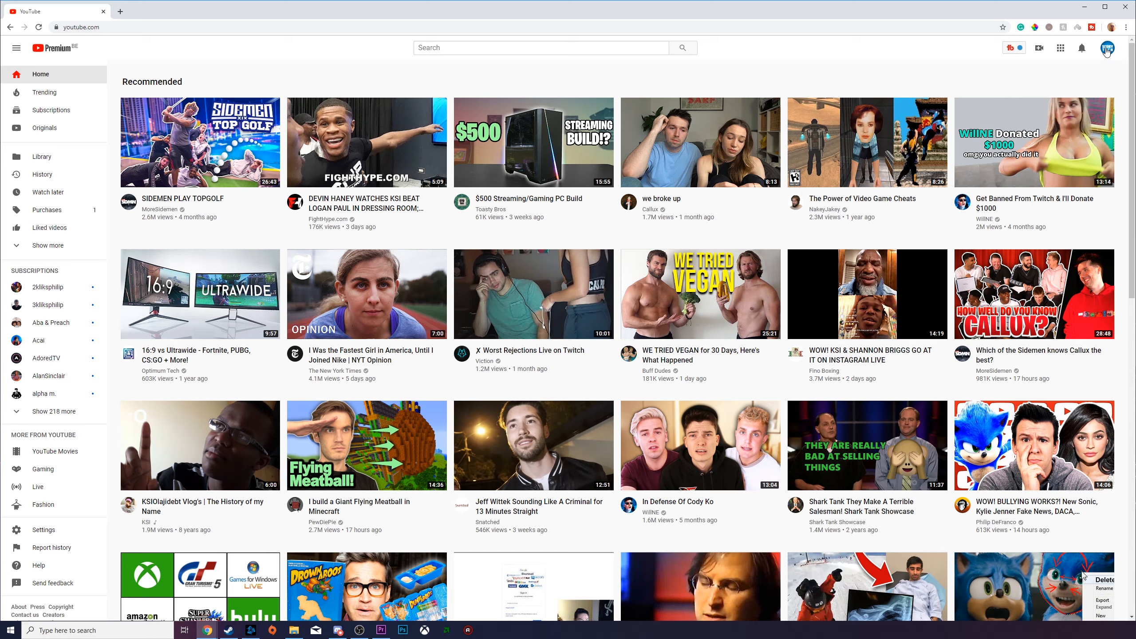
{"action": "left_click", "coordinate": [1107, 48]}
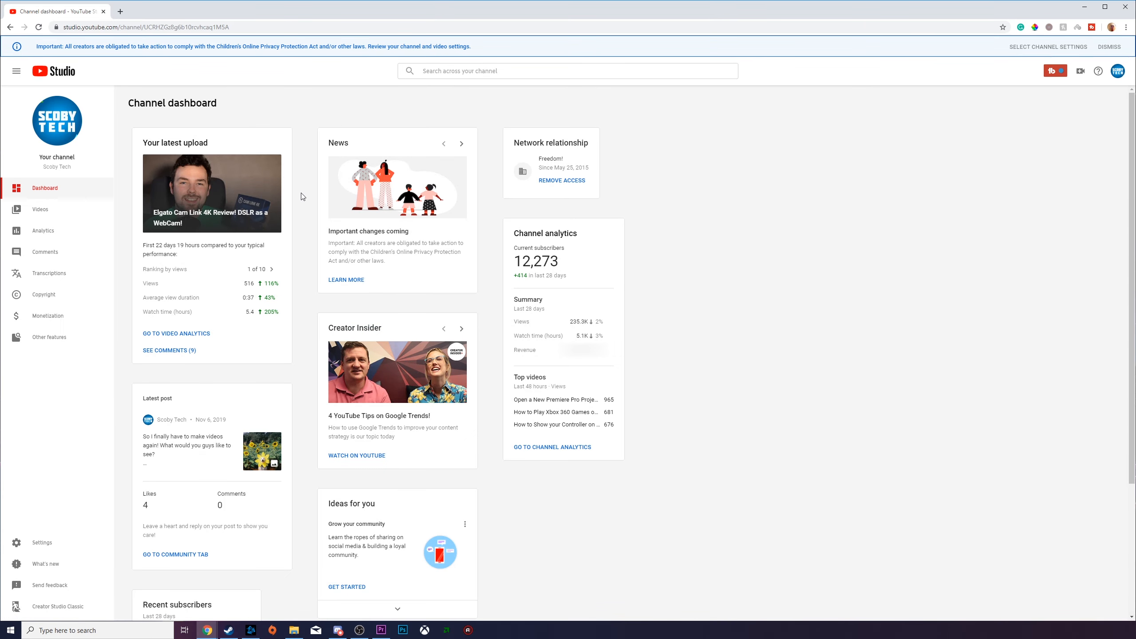
{"action": "mouse_move", "coordinate": [306, 193]}
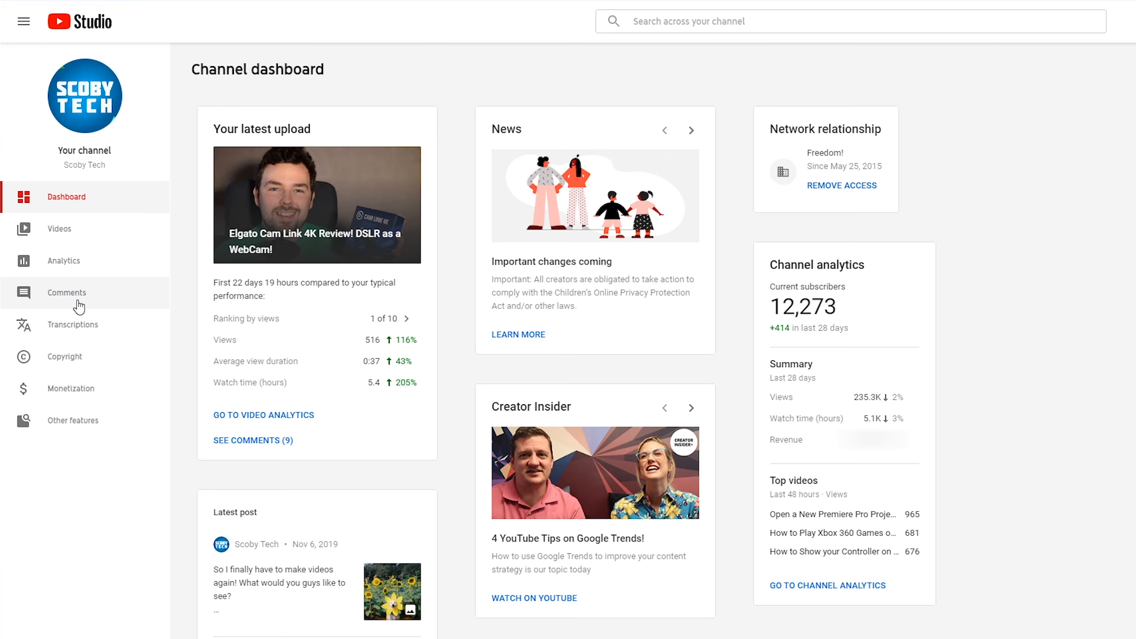
- Go to the channel's Comments page from the left sidebar
{"action": "left_click", "coordinate": [66, 293]}
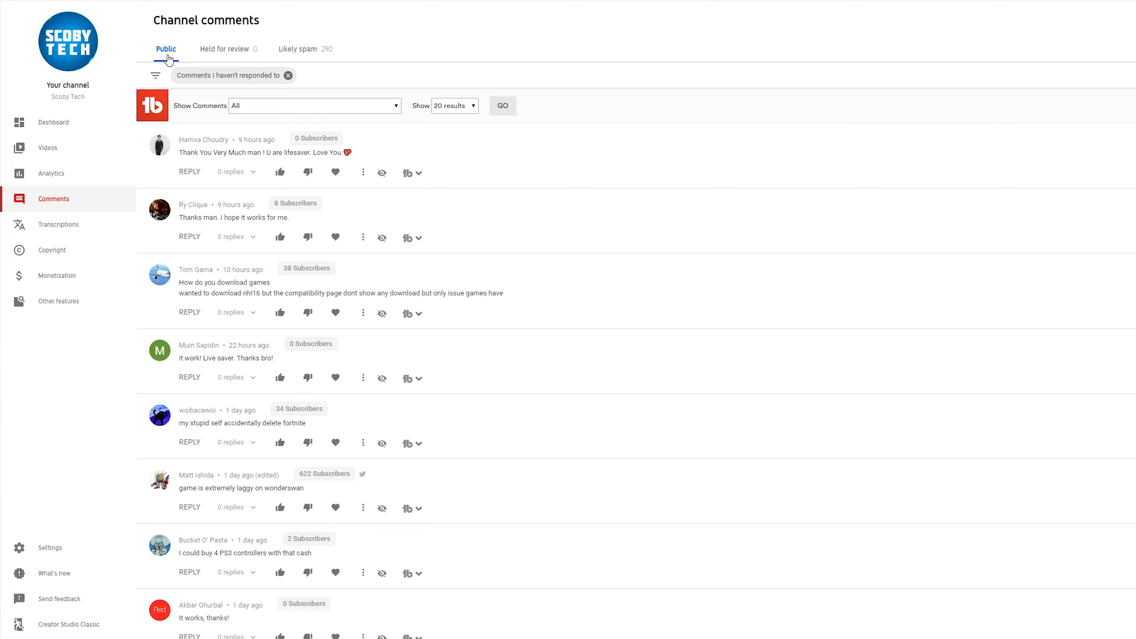
{"action": "mouse_move", "coordinate": [309, 55]}
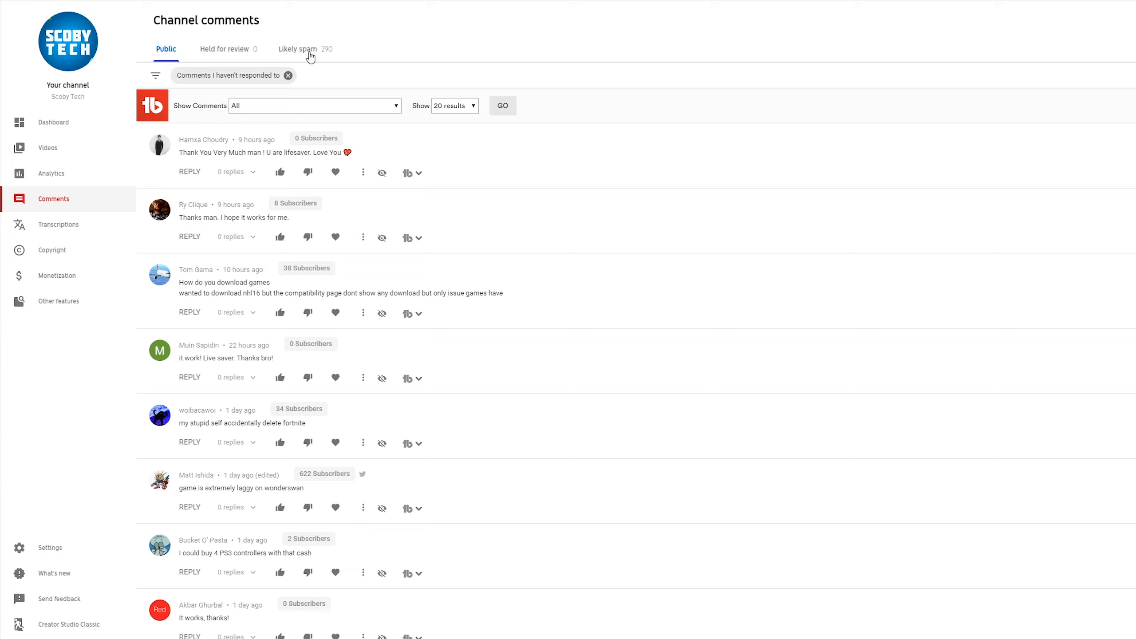
{"action": "mouse_move", "coordinate": [296, 51]}
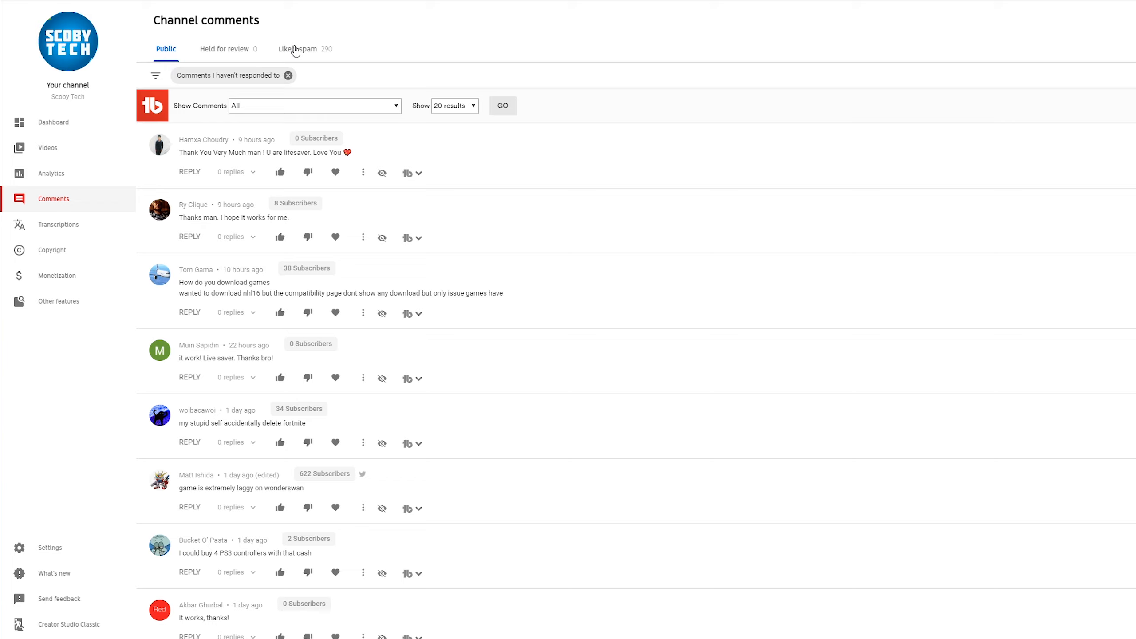
- Switch to the Likely spam tab listing about 290 flagged comments
{"action": "left_click", "coordinate": [297, 48]}
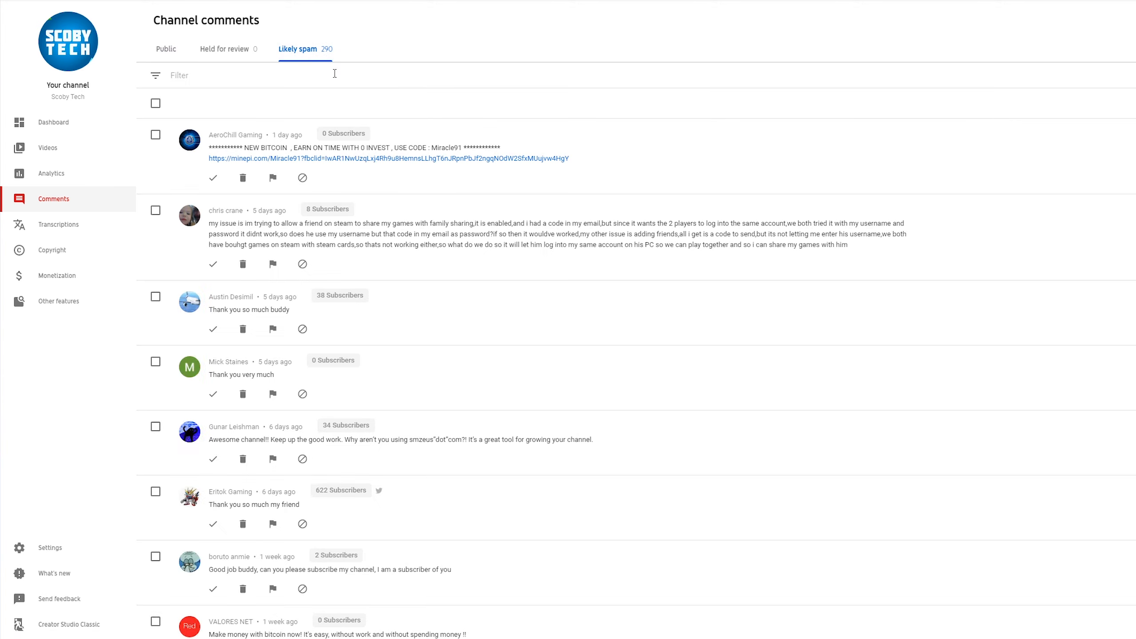
{"action": "mouse_move", "coordinate": [528, 95]}
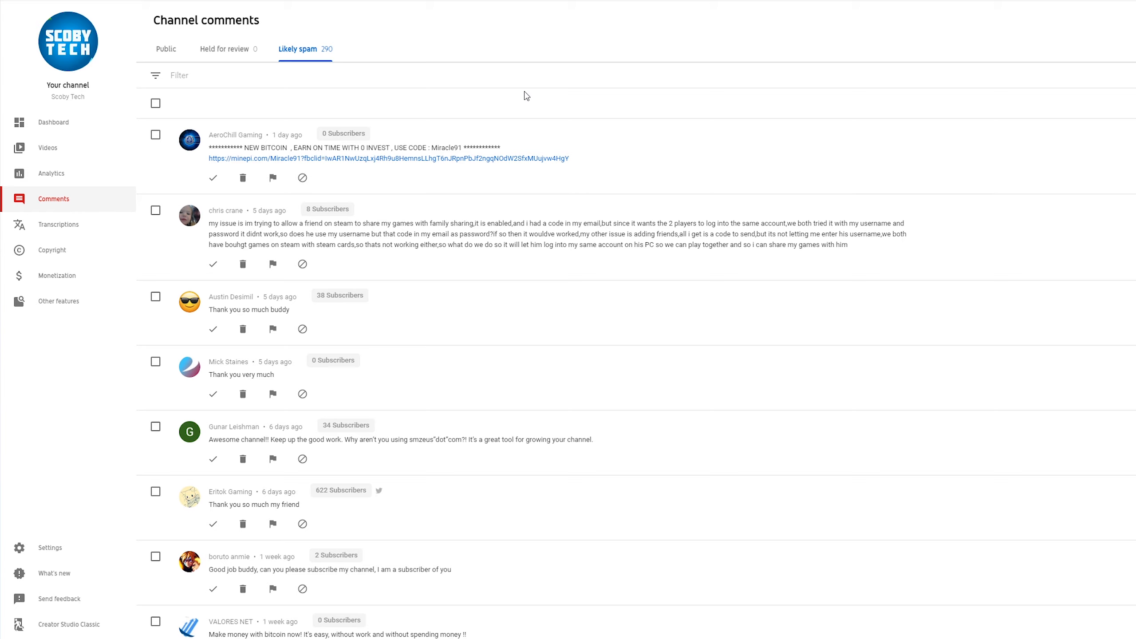
{"action": "mouse_move", "coordinate": [500, 84]}
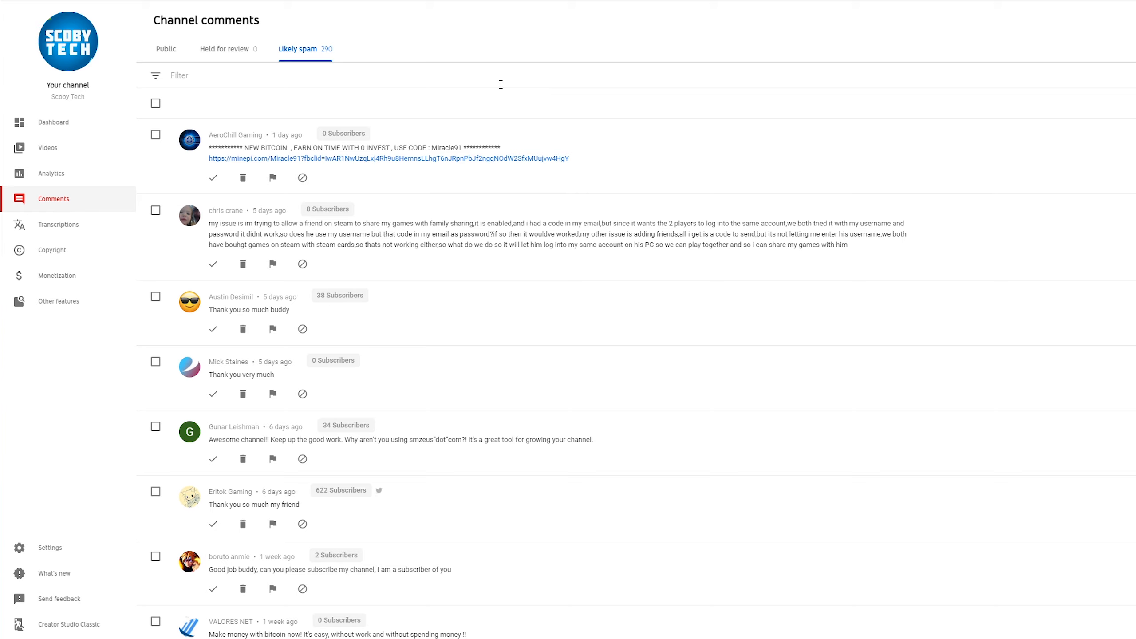
{"action": "mouse_move", "coordinate": [249, 183]}
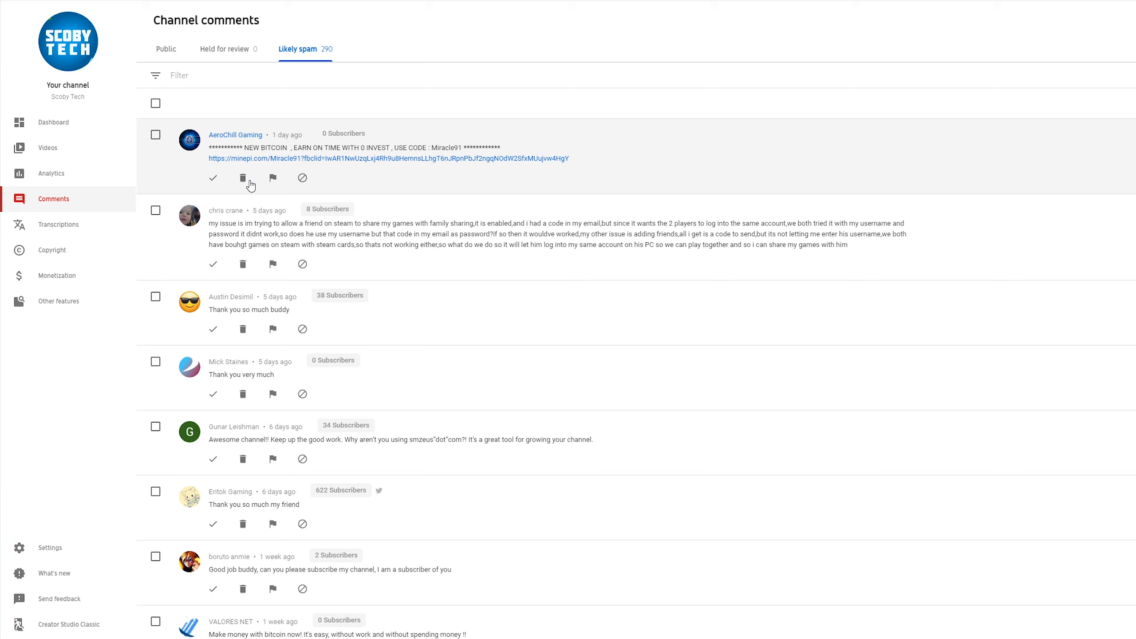
{"action": "mouse_move", "coordinate": [213, 178]}
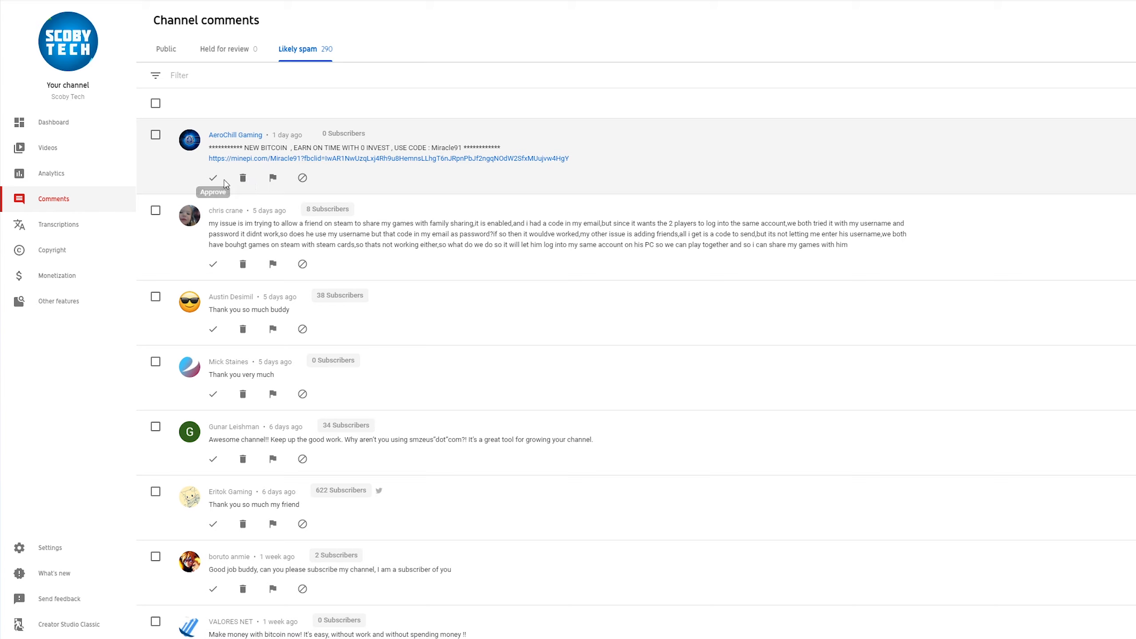
{"action": "mouse_move", "coordinate": [225, 184]}
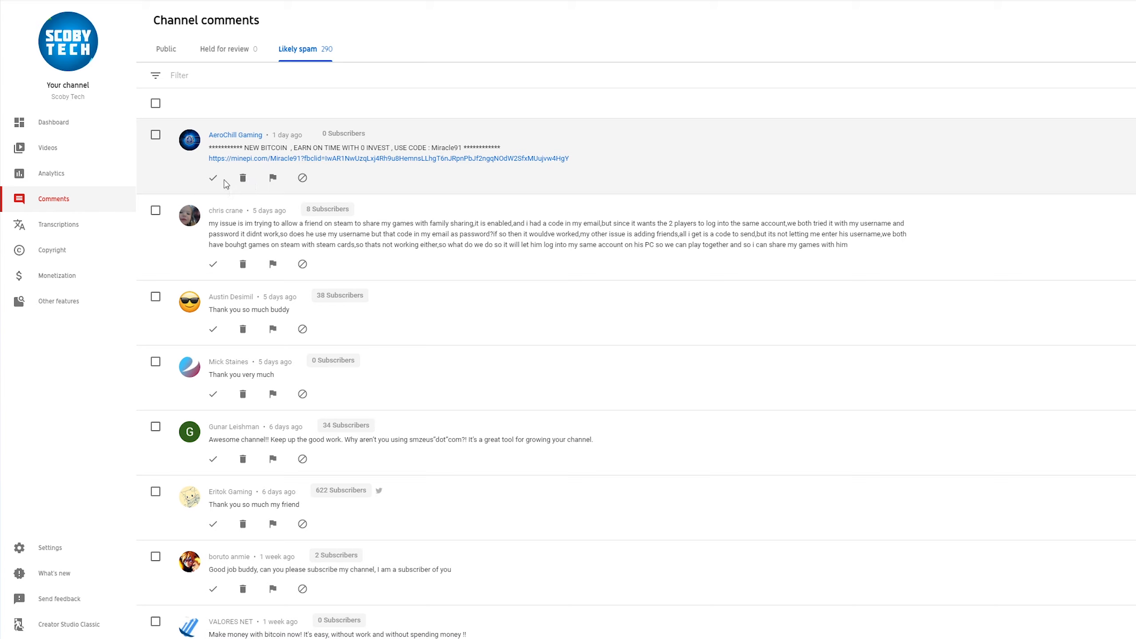
{"action": "mouse_move", "coordinate": [242, 179]}
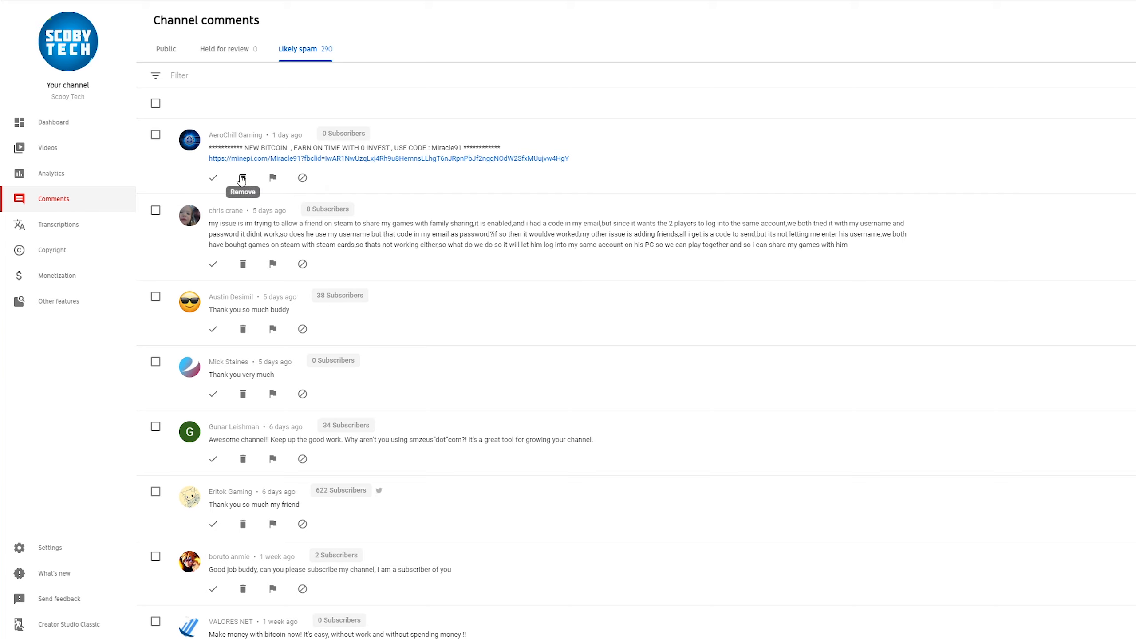
{"action": "mouse_move", "coordinate": [272, 177]}
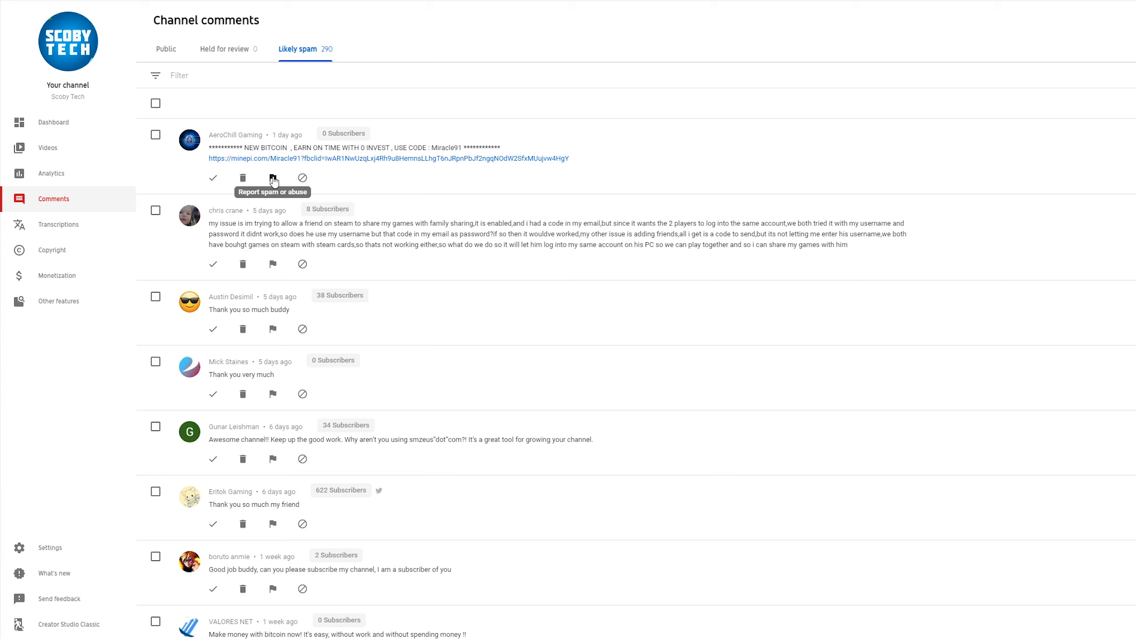
{"action": "mouse_move", "coordinate": [302, 178]}
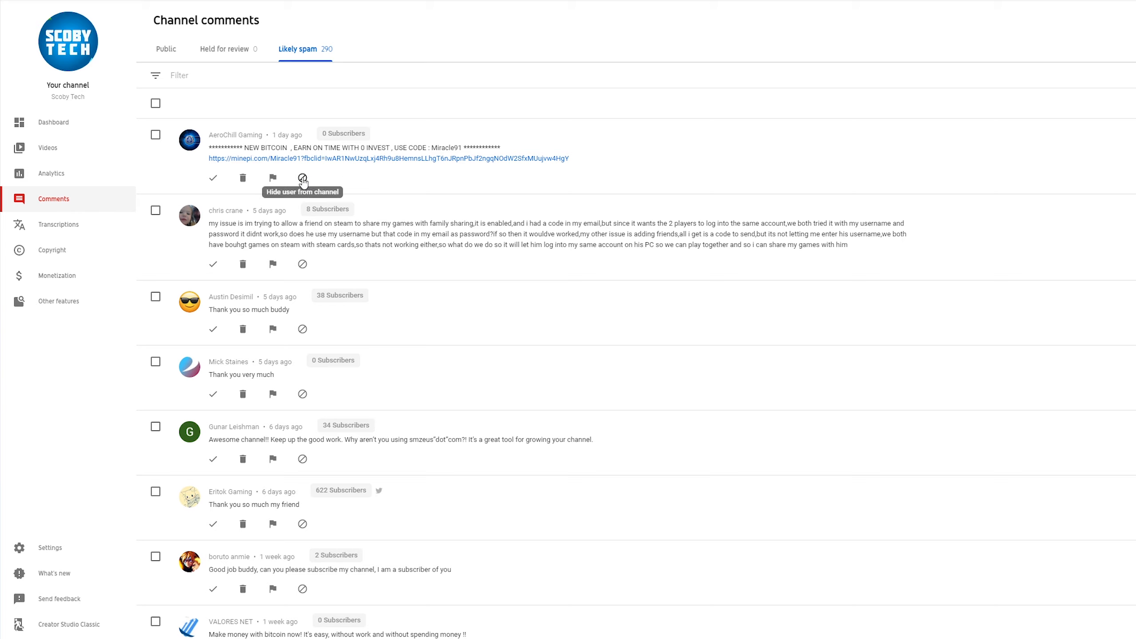
{"action": "mouse_move", "coordinate": [315, 168]}
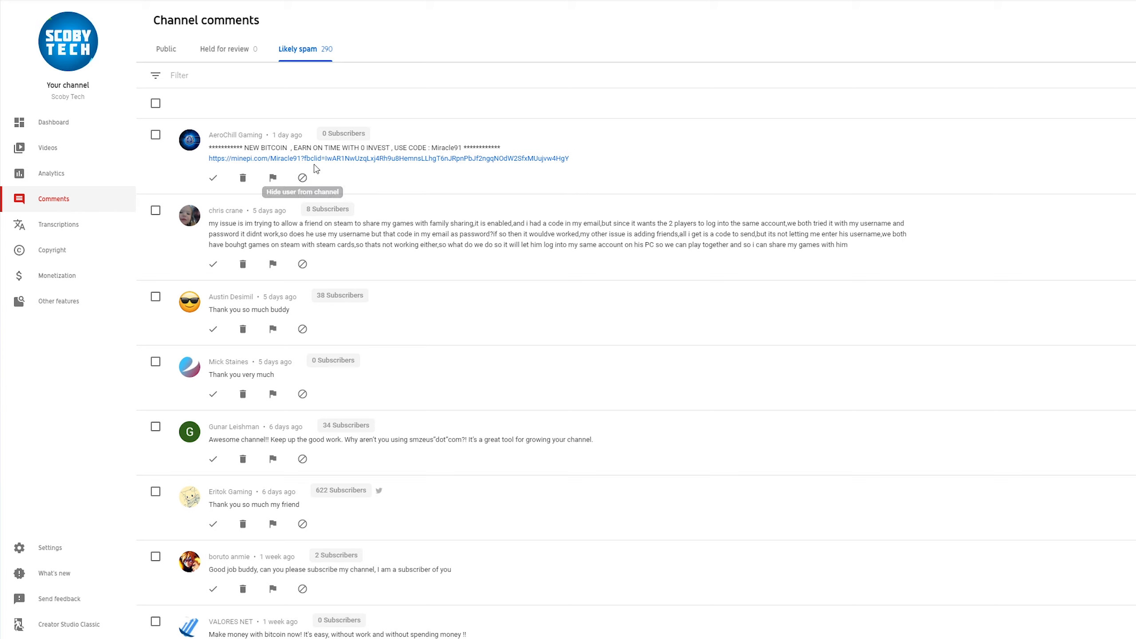
{"action": "mouse_move", "coordinate": [397, 159]}
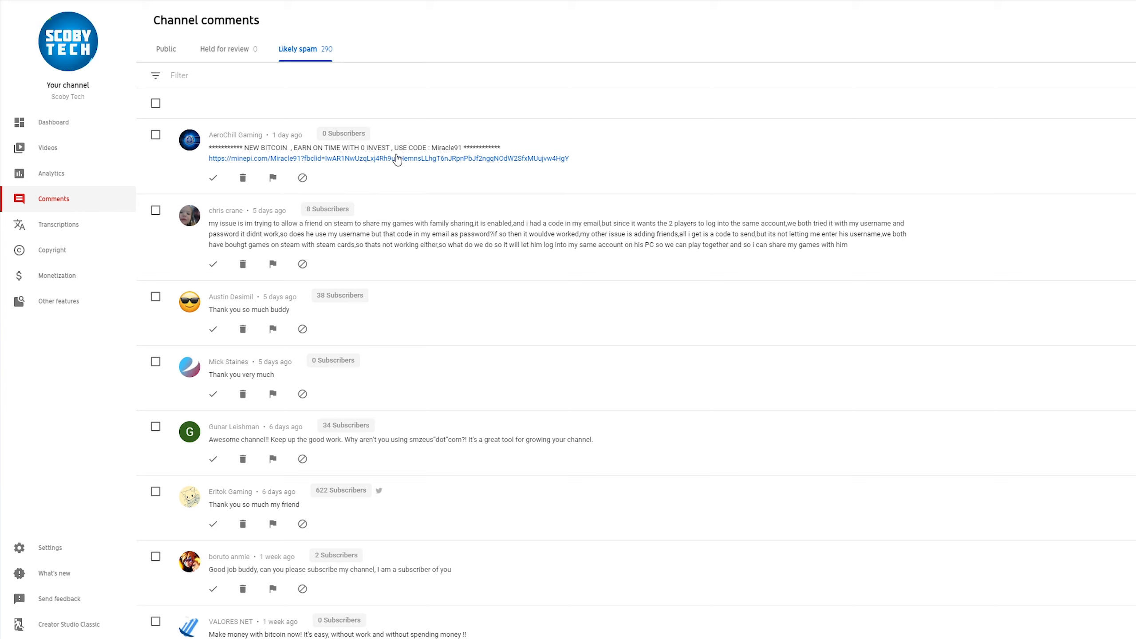
{"action": "mouse_move", "coordinate": [389, 152]}
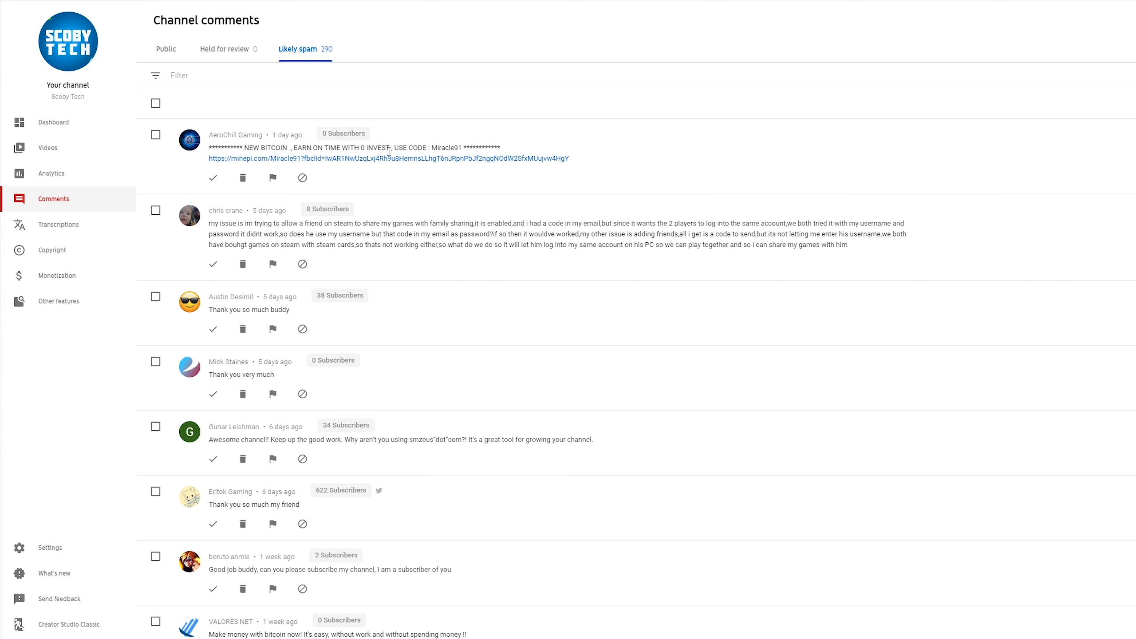
- Remove the NEW BITCOIN spam comment, leaving the Steam sharing question first
{"action": "left_click", "coordinate": [243, 178]}
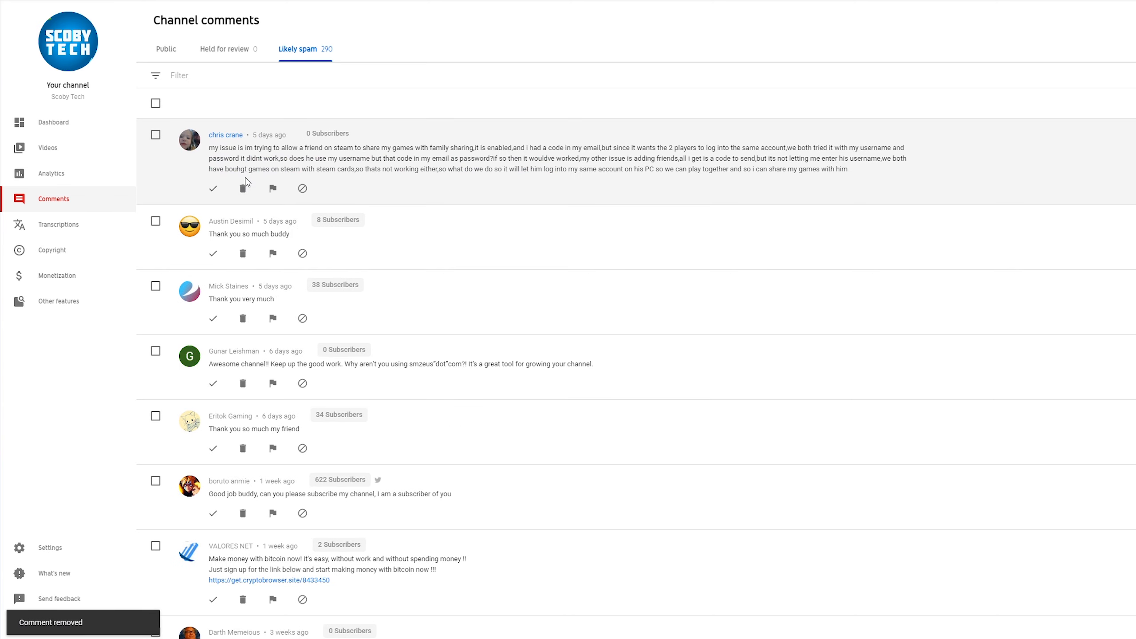
{"action": "mouse_move", "coordinate": [727, 167]}
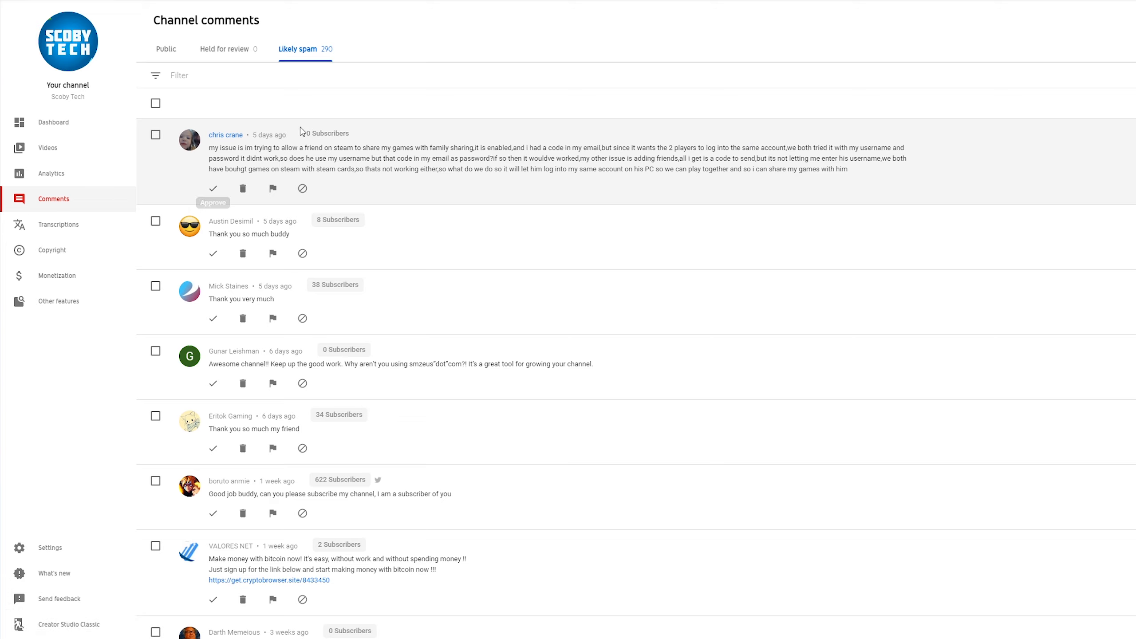
{"action": "mouse_move", "coordinate": [297, 147]}
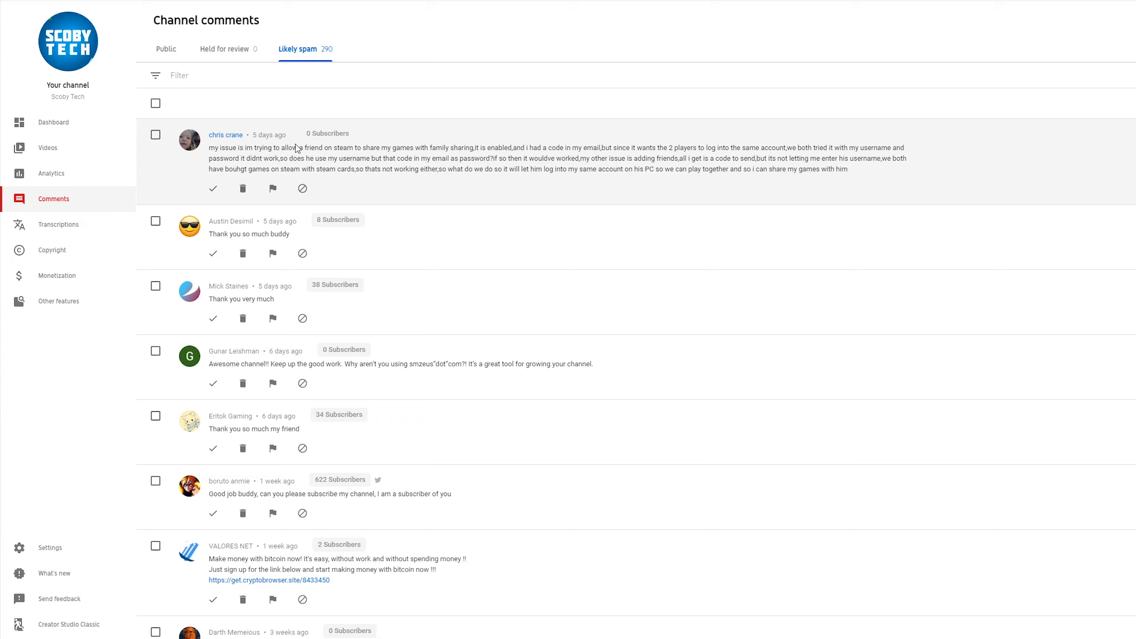